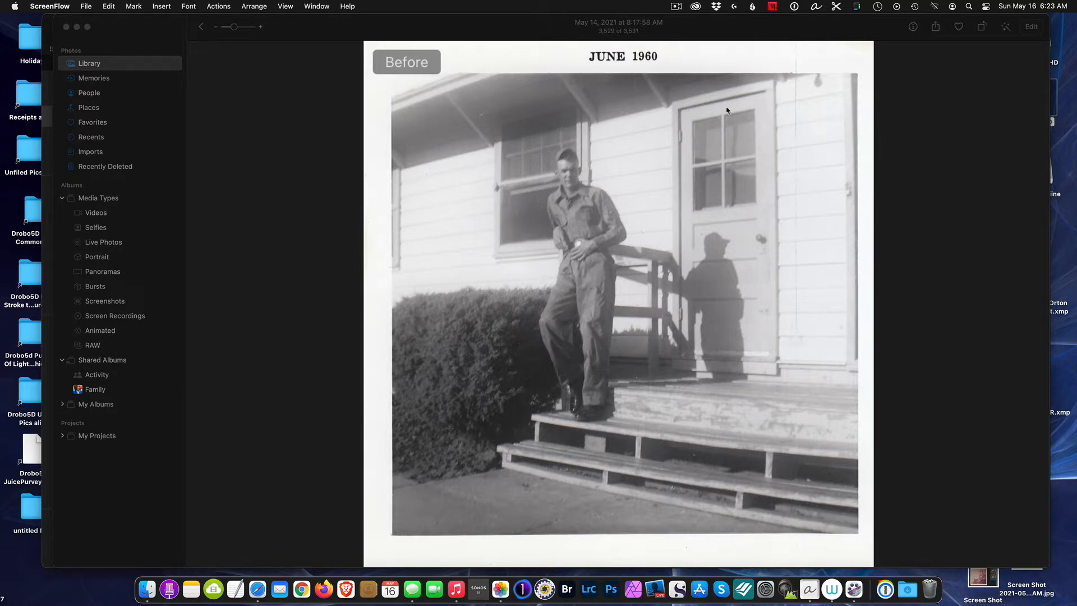
pyautogui.moveTo(511, 161)
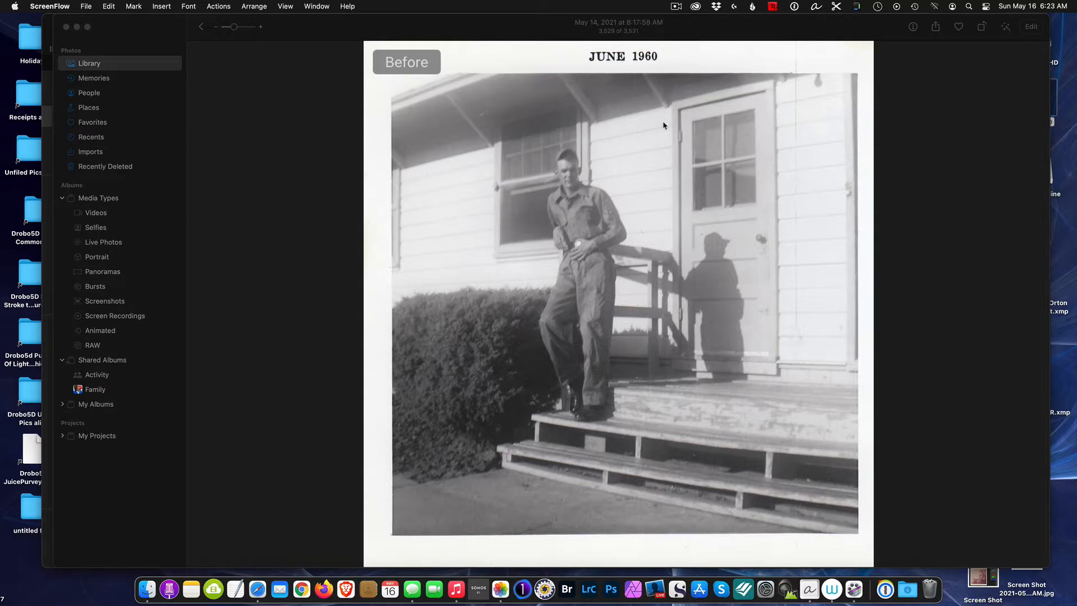
pyautogui.moveTo(817, 140)
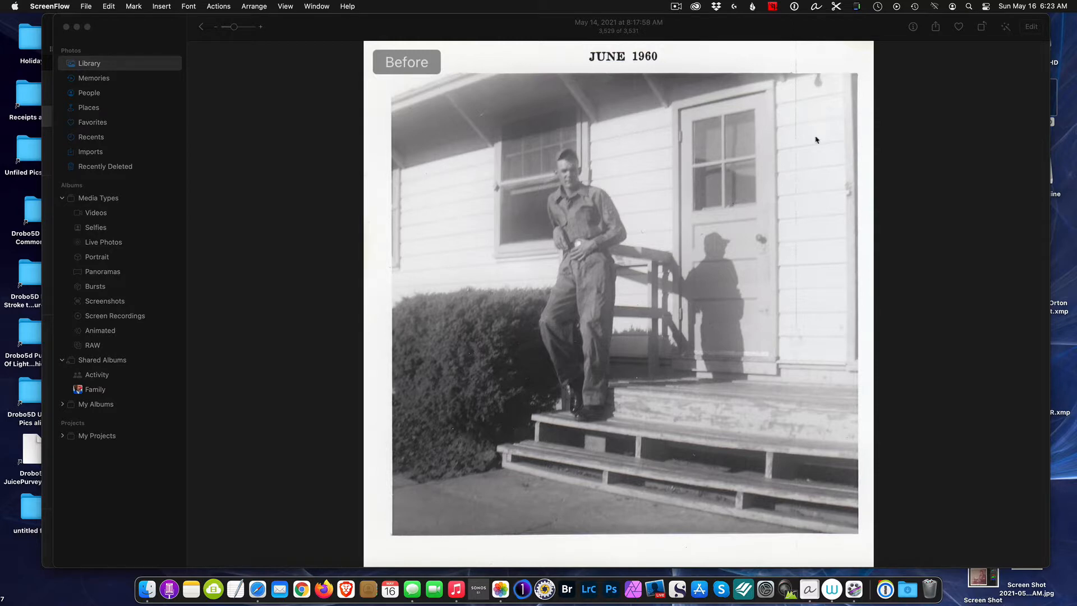
pyautogui.moveTo(1028, 53)
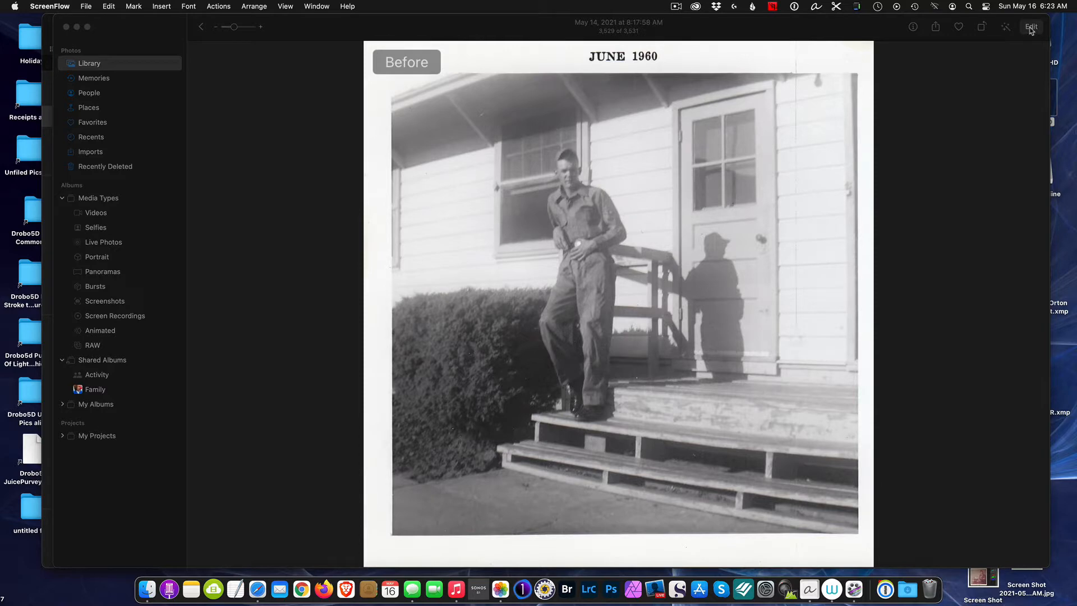
# Enter Edit mode on the June 1960 photo and scroll the Adjust panel down to the Curves adjustment
pyautogui.click(1031, 26)
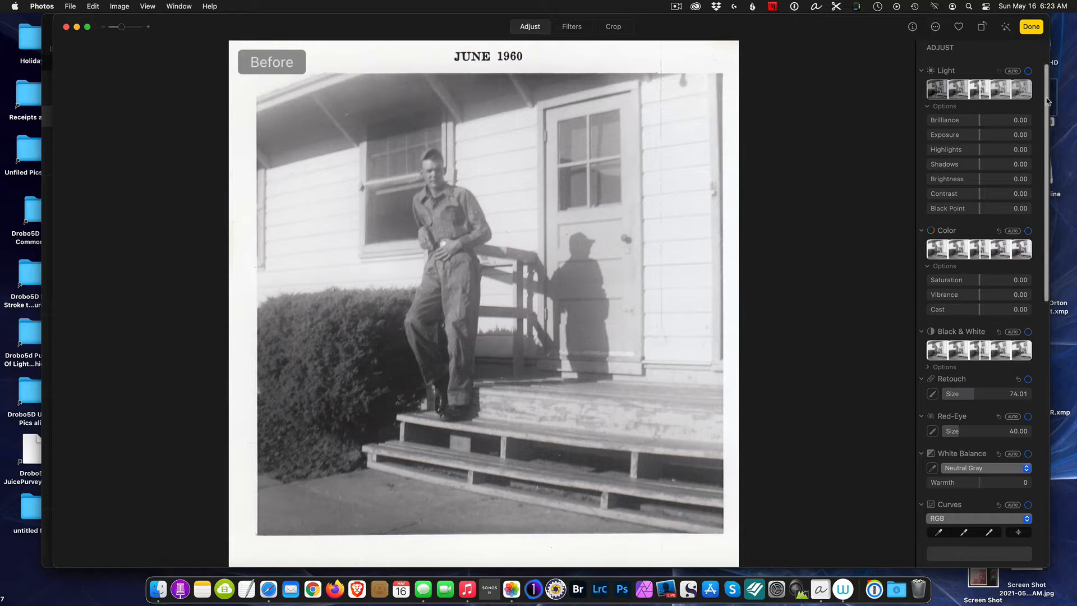
pyautogui.scroll(-3)
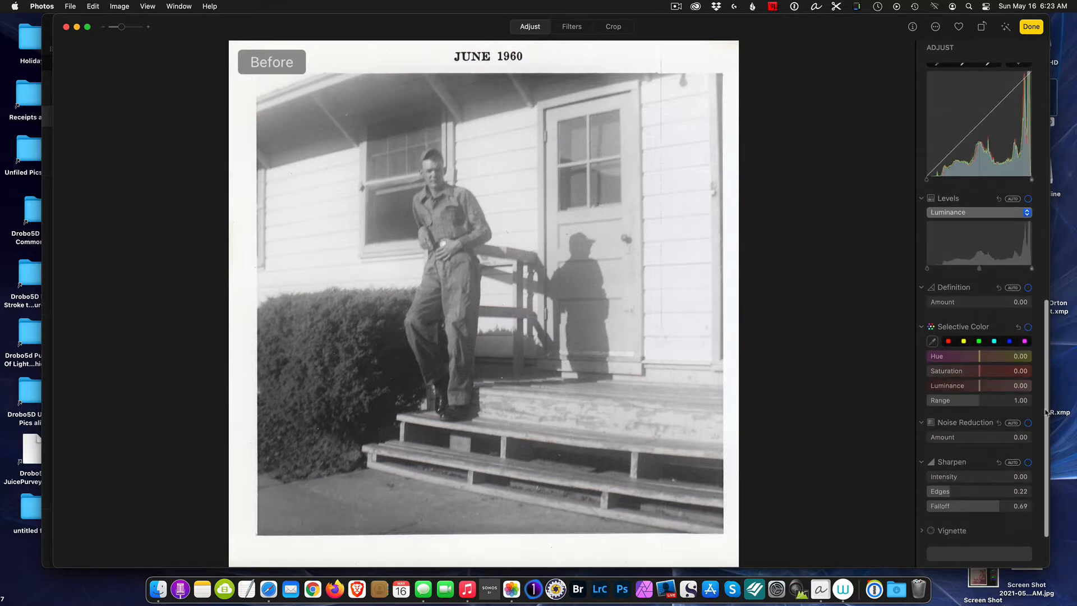
pyautogui.scroll(3)
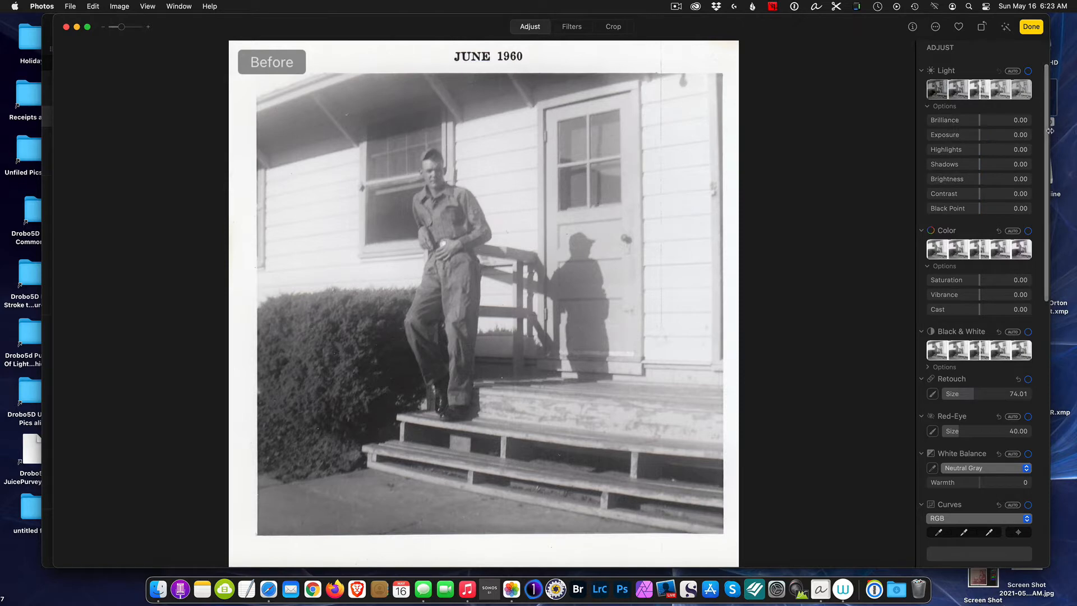
pyautogui.scroll(-3)
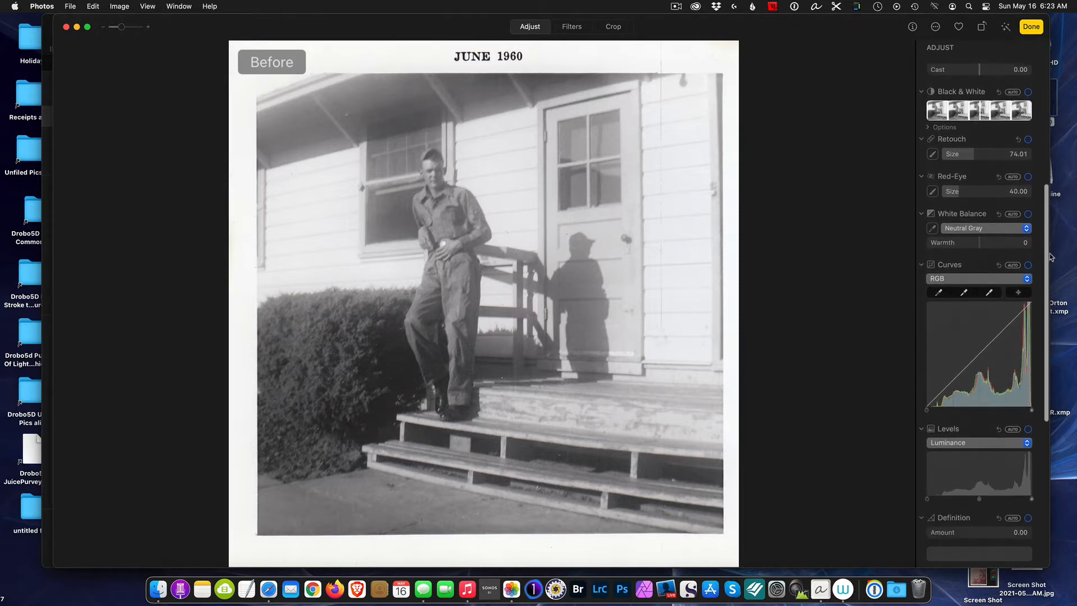
pyautogui.scroll(-3)
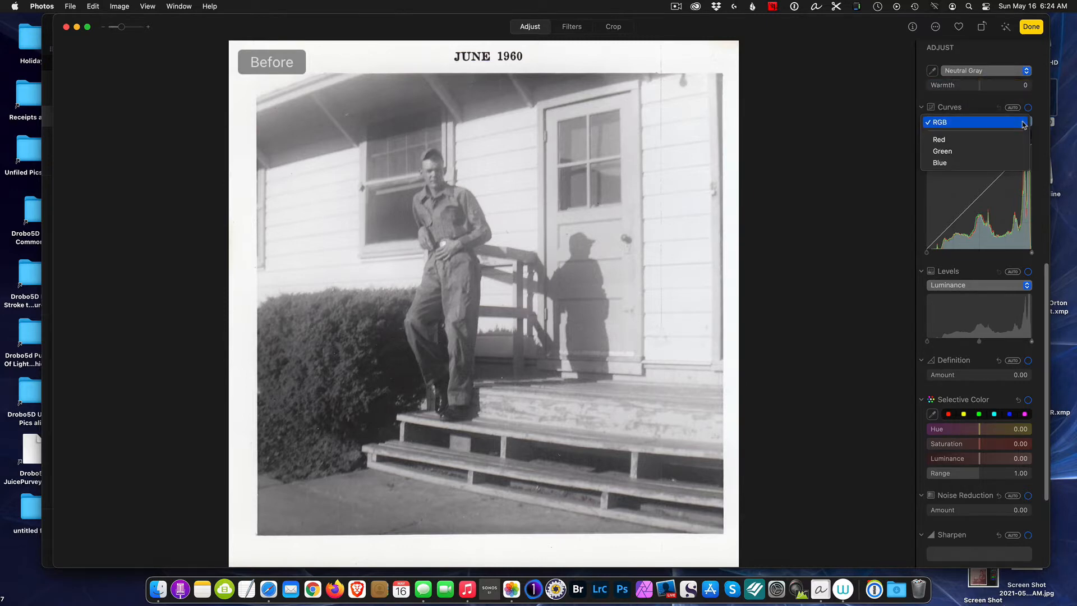
pyautogui.click(938, 121)
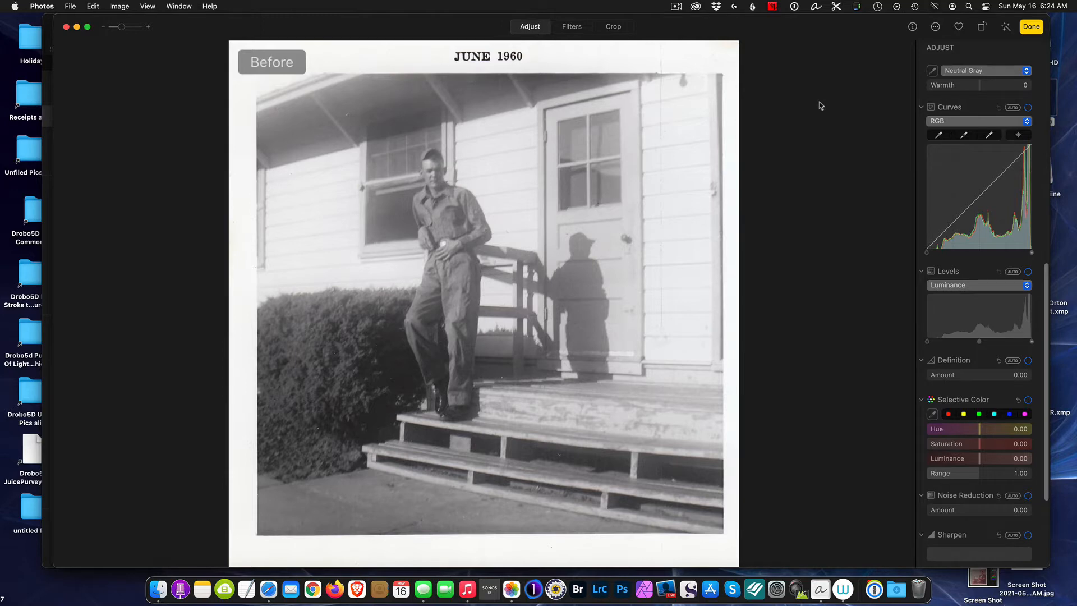
pyautogui.moveTo(891, 236)
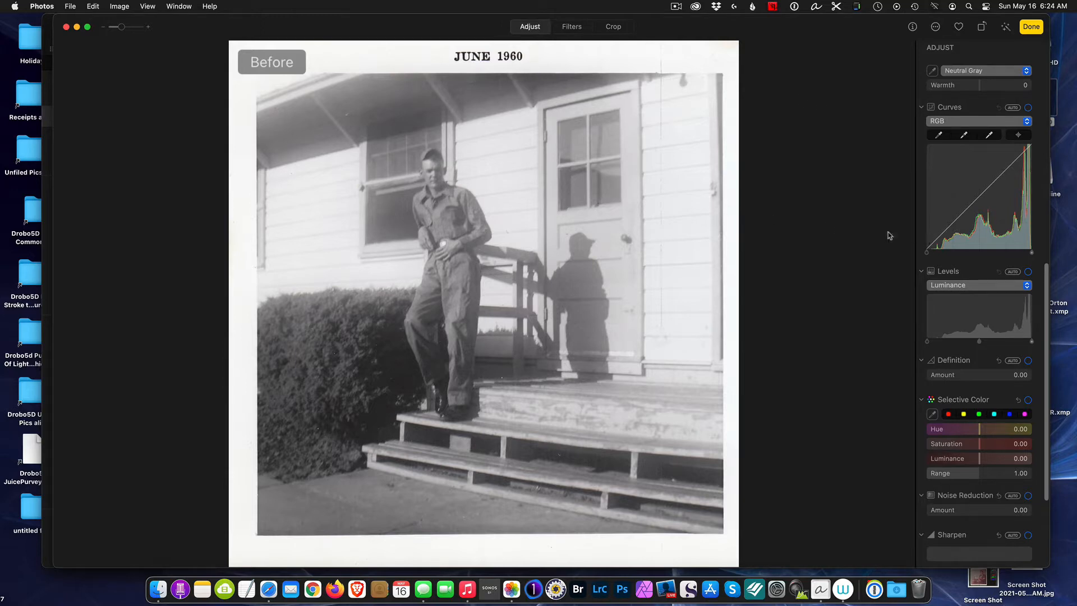
pyautogui.moveTo(647, 203)
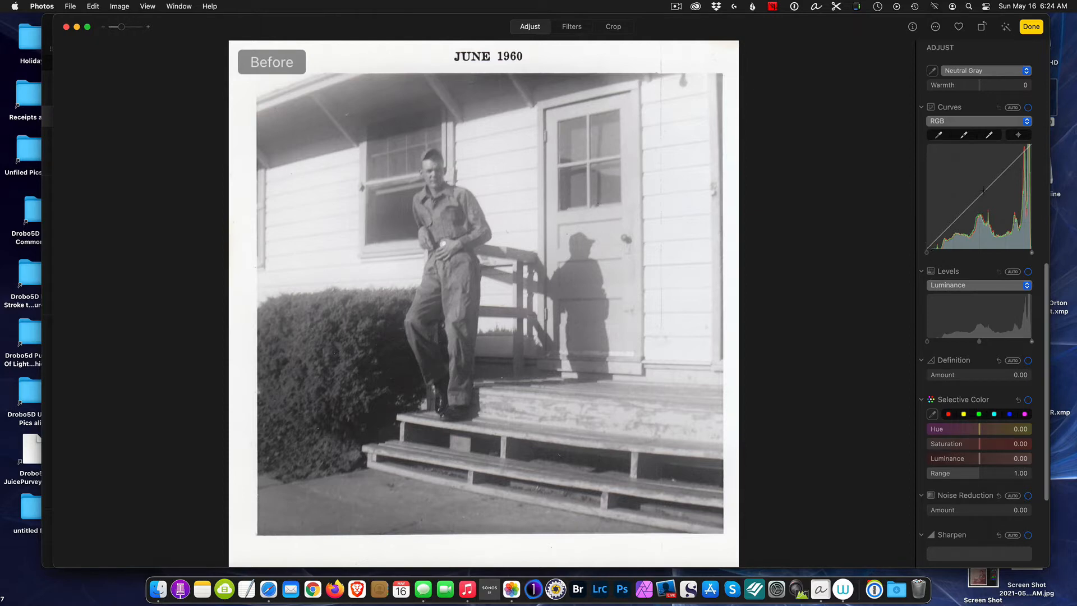
# Pull in the black point of the Red curve, then move on to the Green channel
pyautogui.click(979, 121)
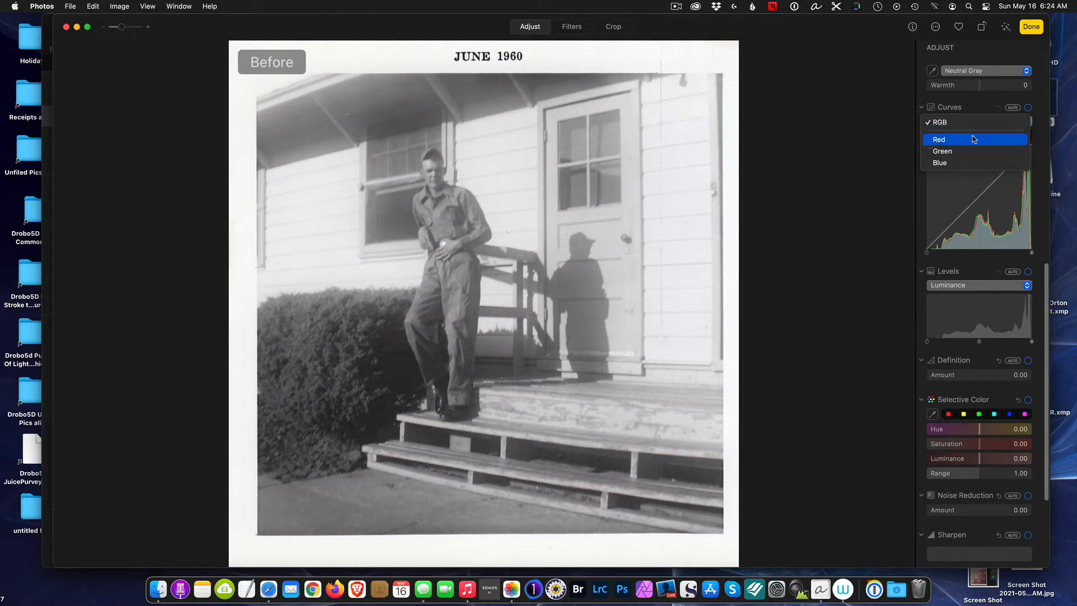
pyautogui.click(938, 140)
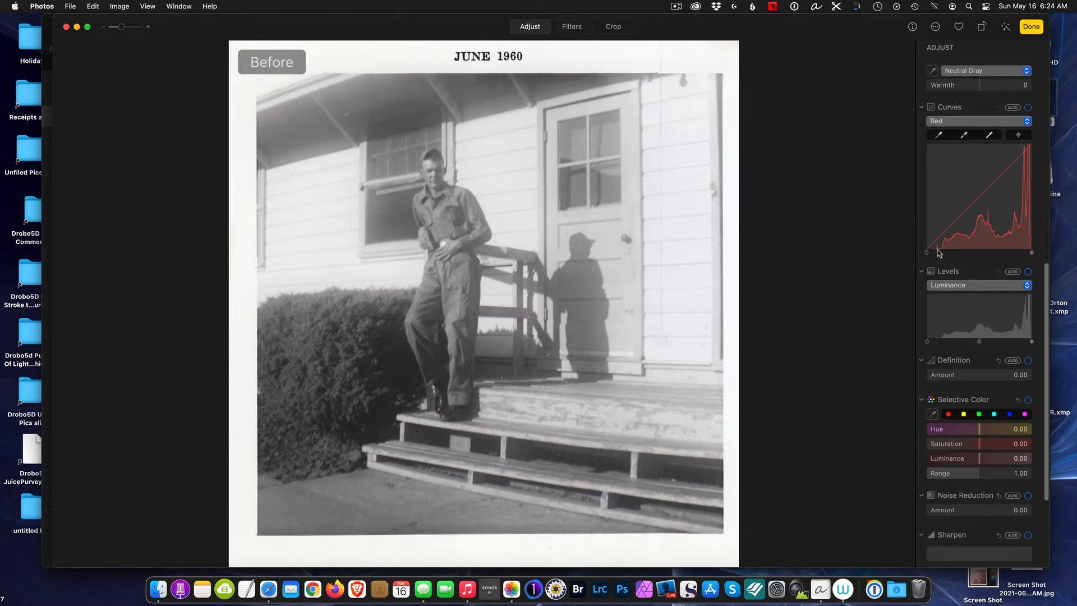
pyautogui.moveTo(934, 253)
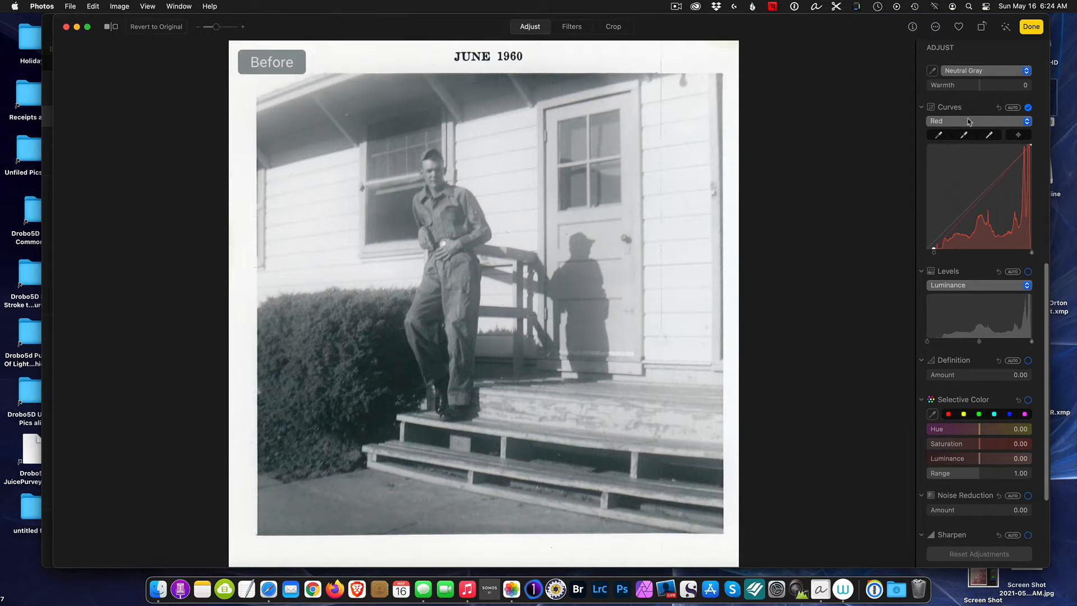
pyautogui.click(978, 121)
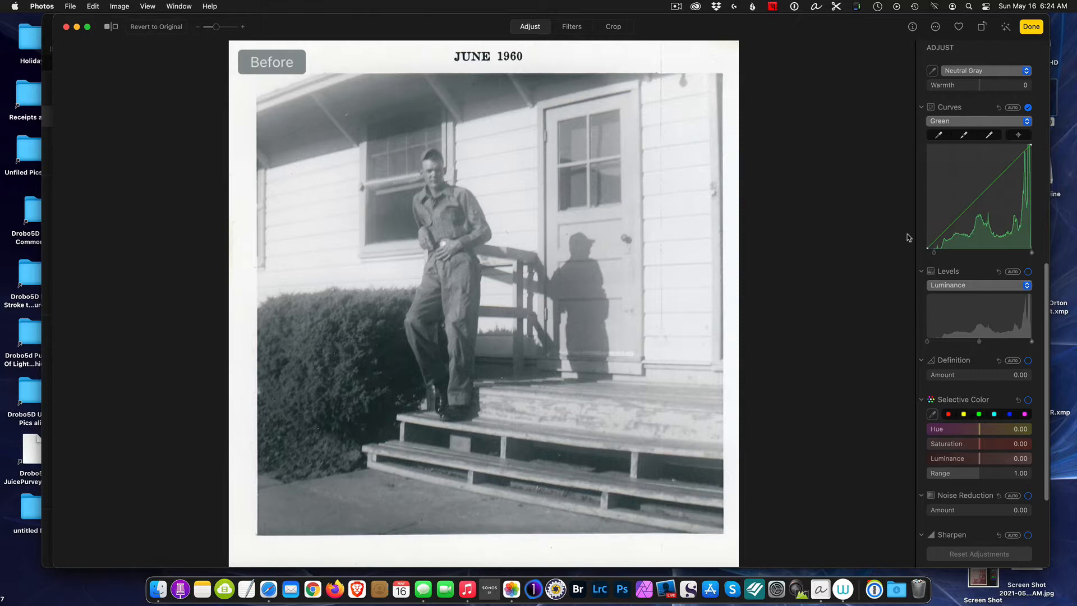
pyautogui.moveTo(927, 256)
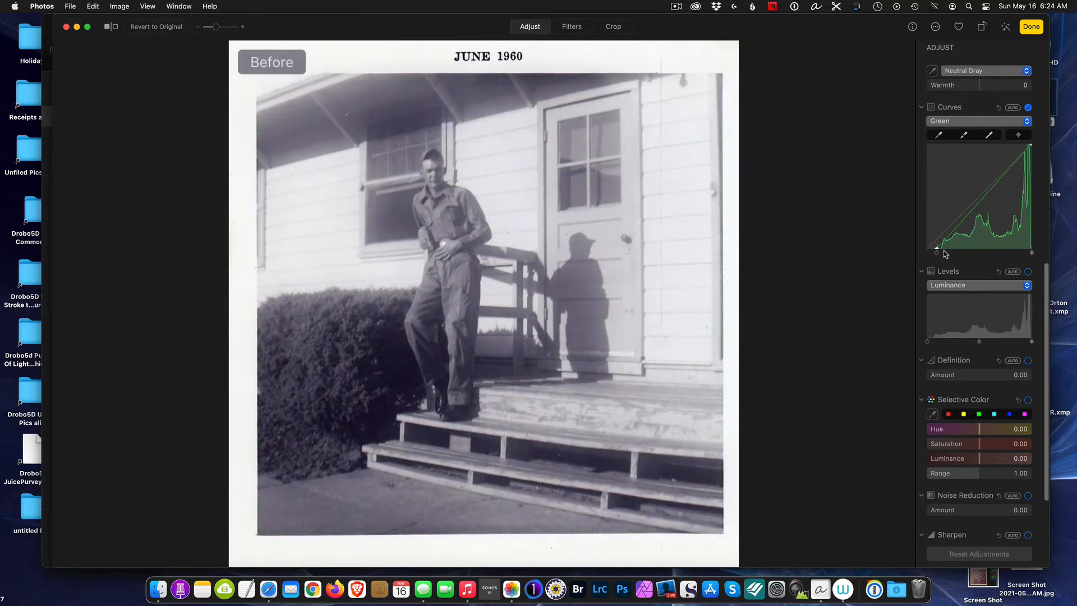
# Pull in the black points of the Green and Blue curves for deeper, sepia-toned shadows
pyautogui.click(978, 121)
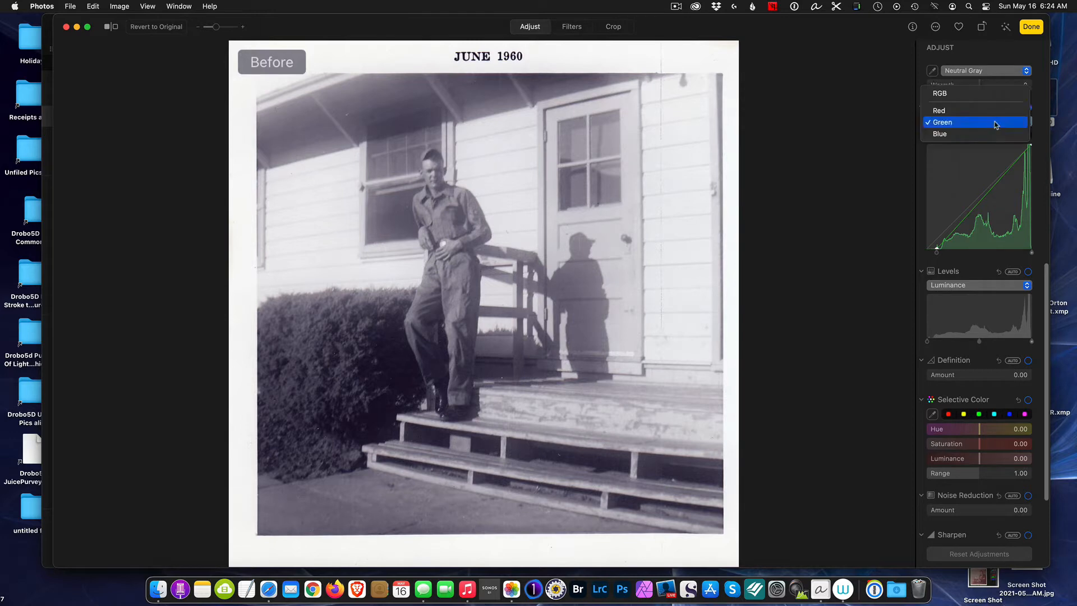
pyautogui.click(940, 135)
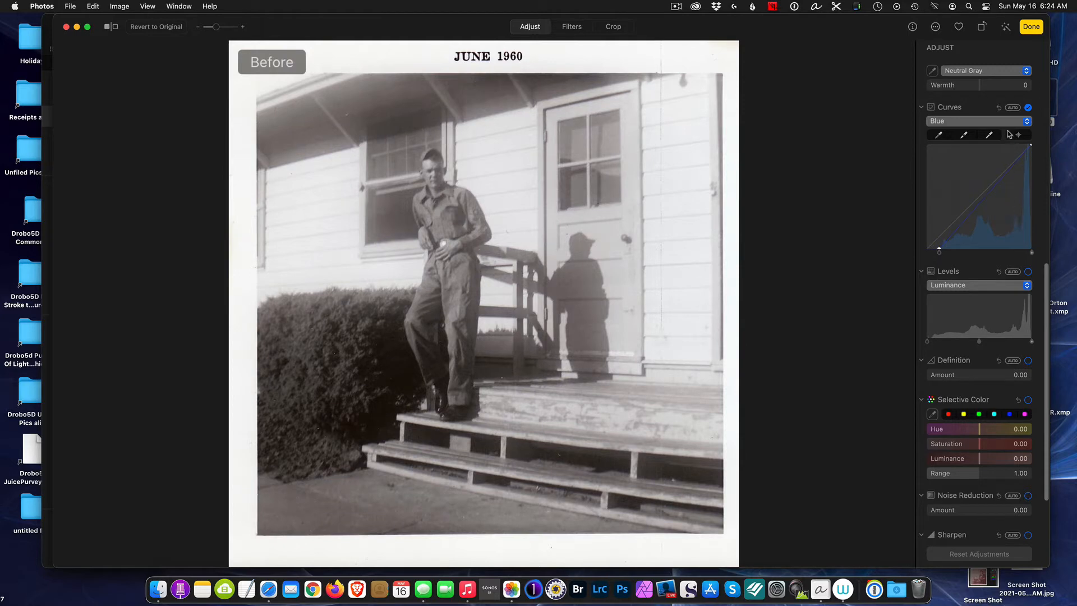
pyautogui.click(978, 121)
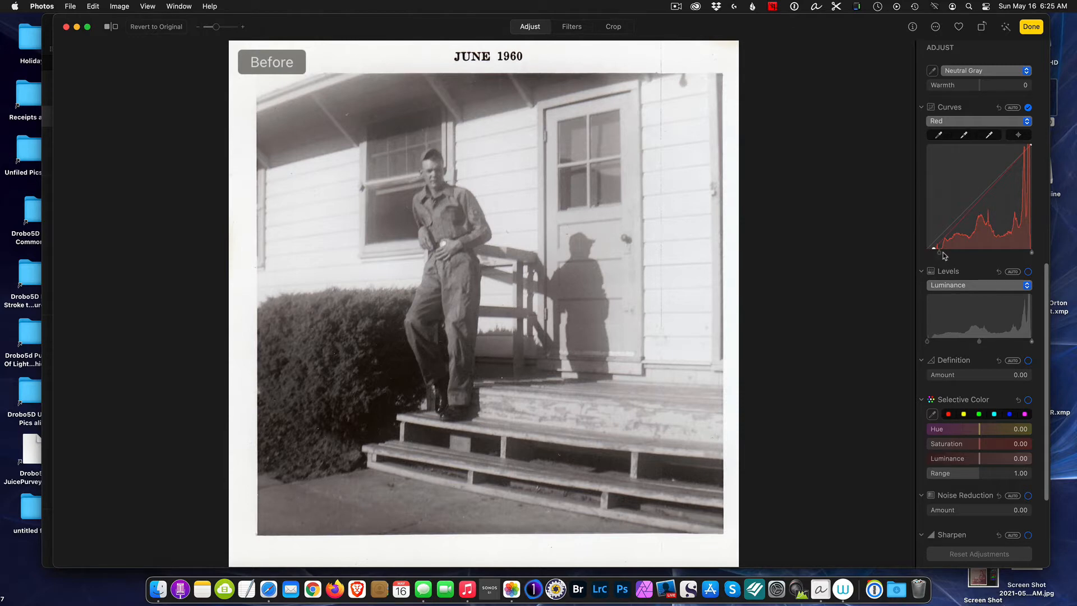
pyautogui.click(979, 121)
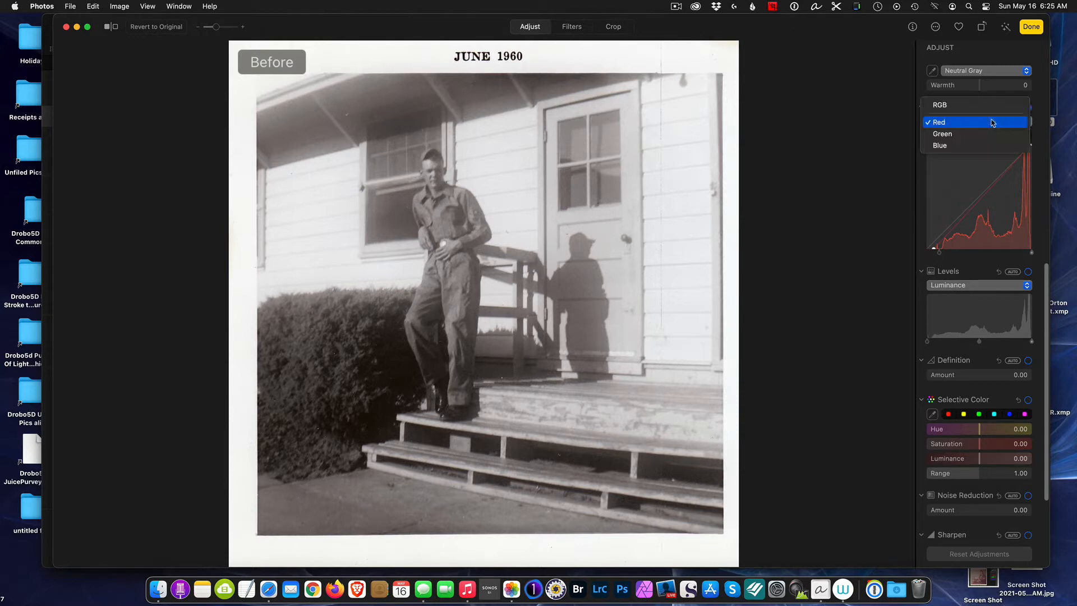
pyautogui.moveTo(961, 105)
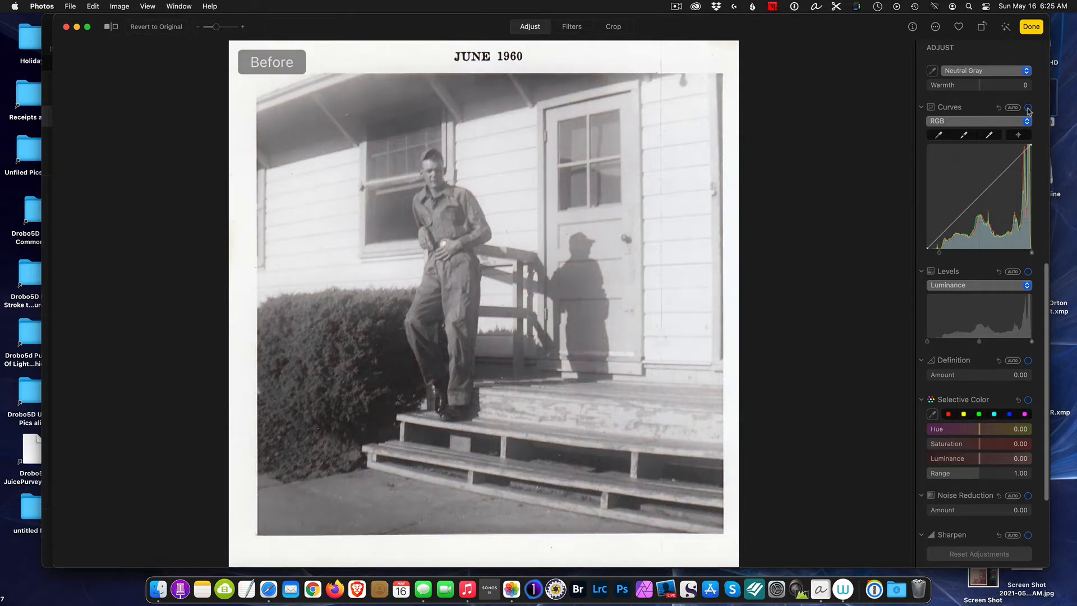
pyautogui.click(1032, 107)
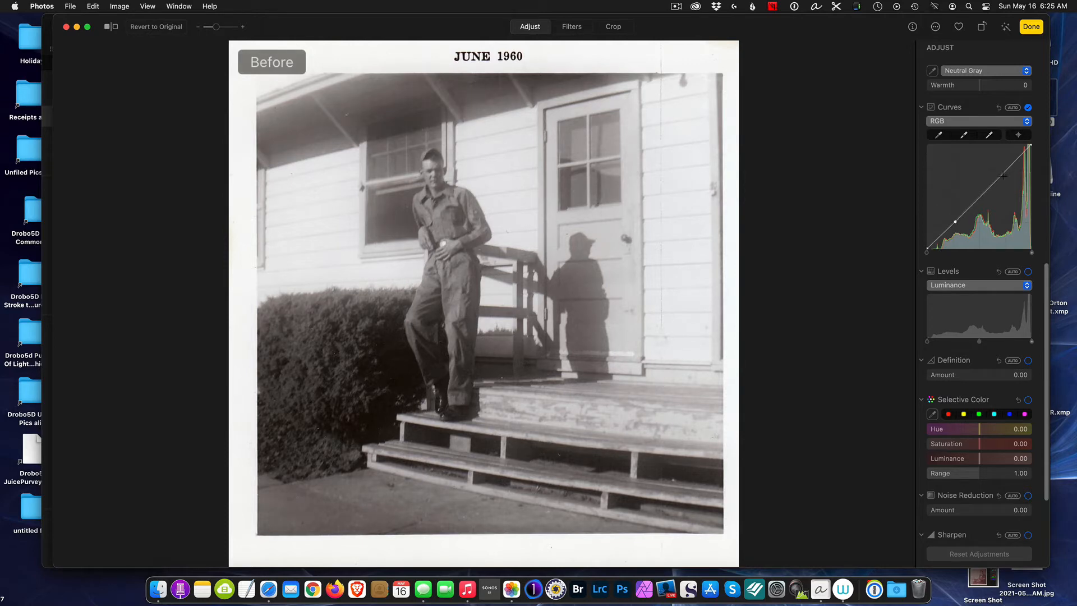
pyautogui.moveTo(1003, 175); pyautogui.dragTo(1003, 182)
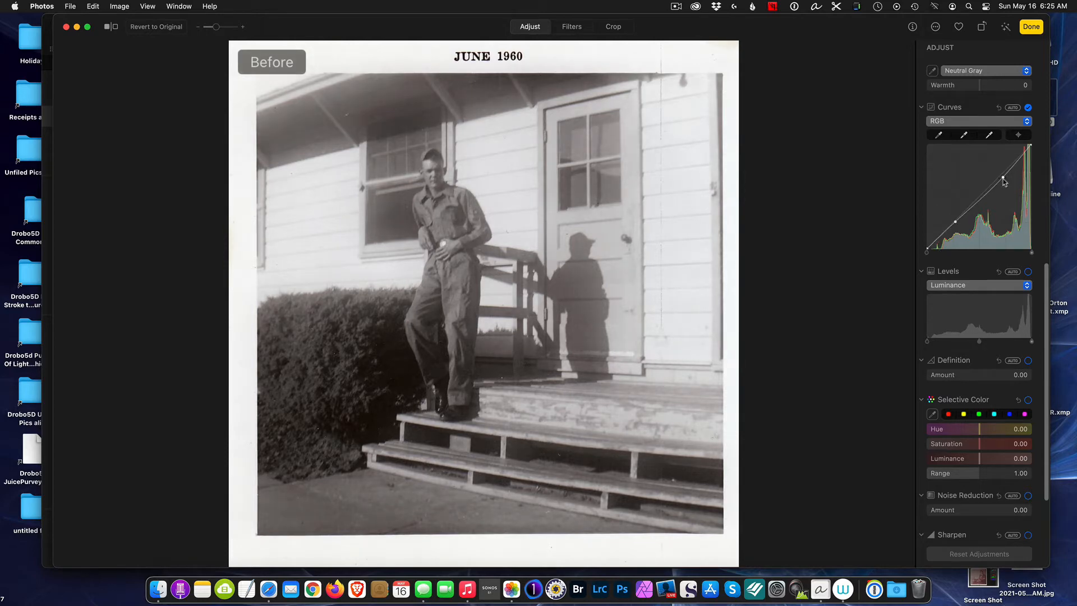
pyautogui.moveTo(1003, 178); pyautogui.dragTo(1014, 170)
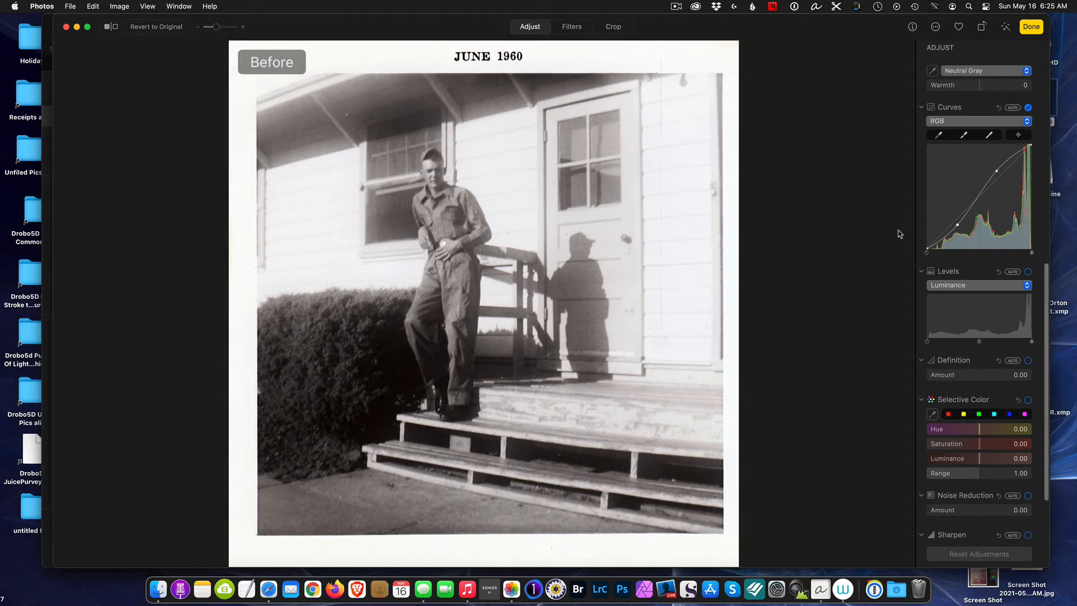
pyautogui.moveTo(384, 322)
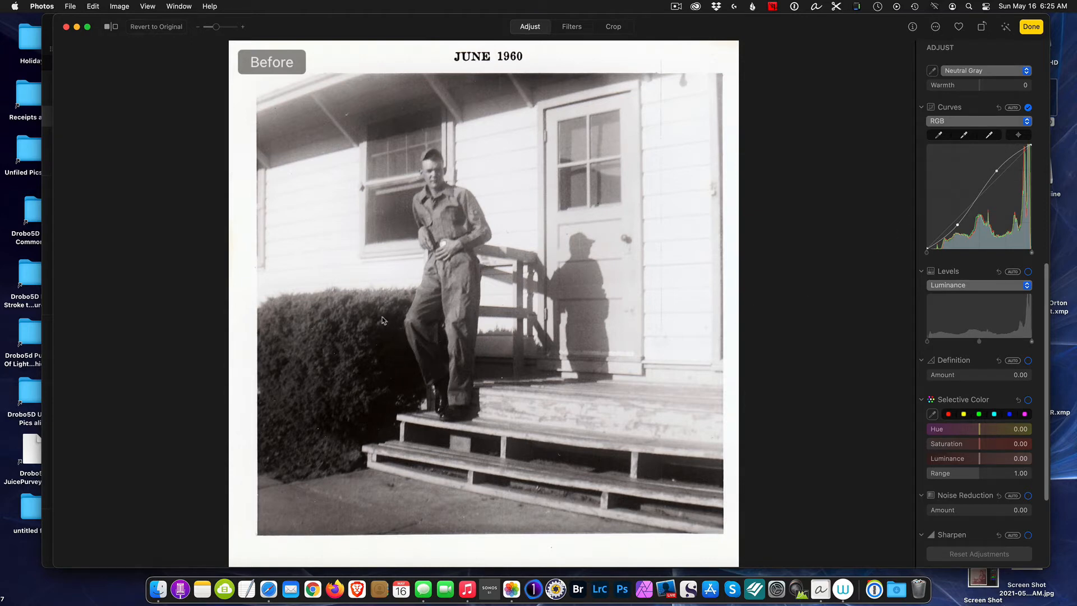
pyautogui.moveTo(384, 327)
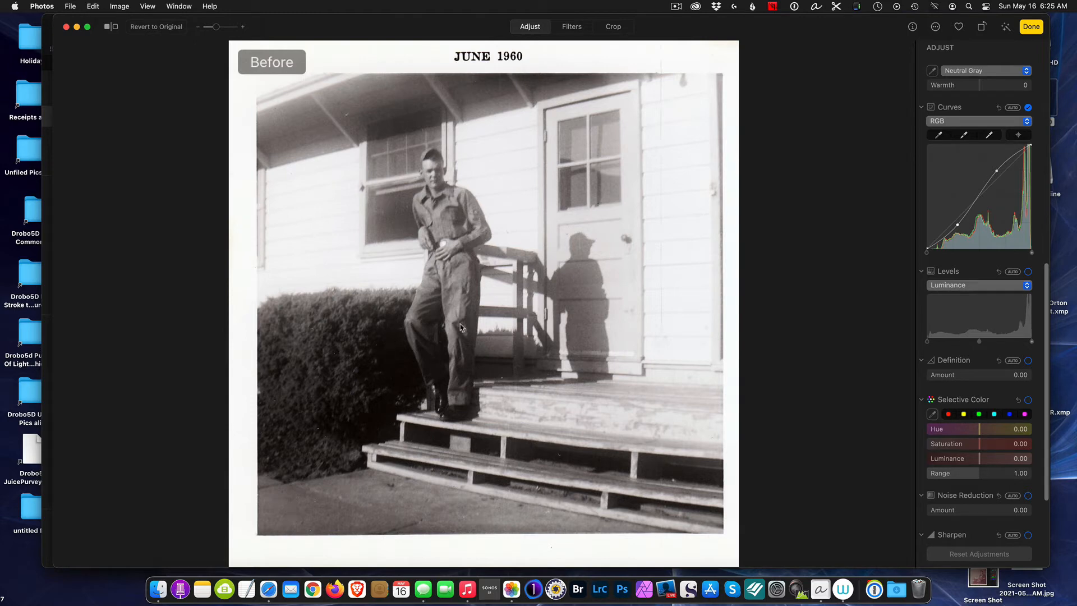
pyautogui.moveTo(985, 263)
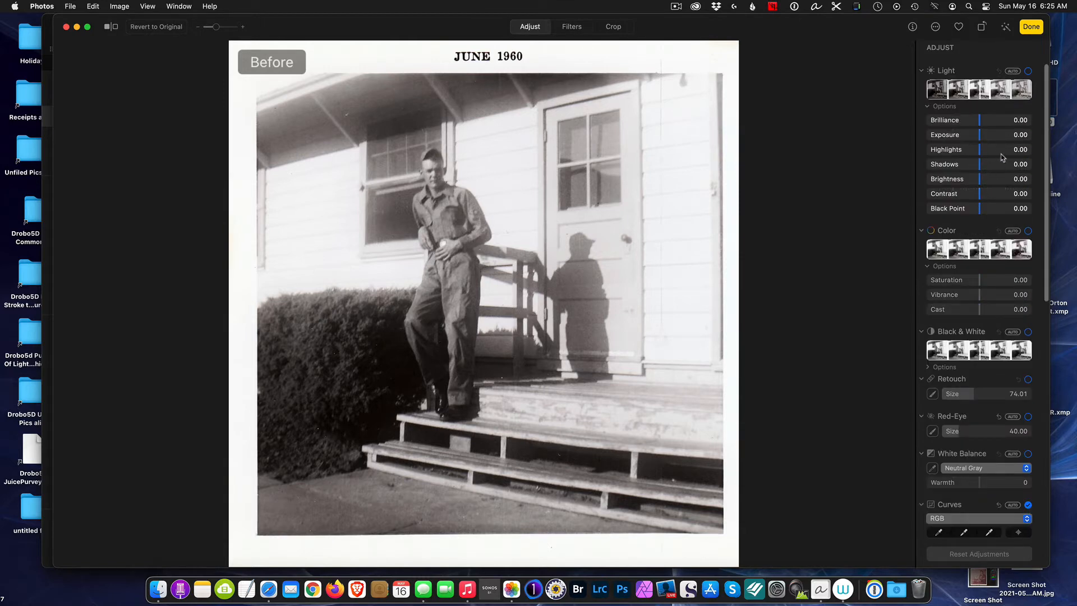
pyautogui.moveTo(979, 184)
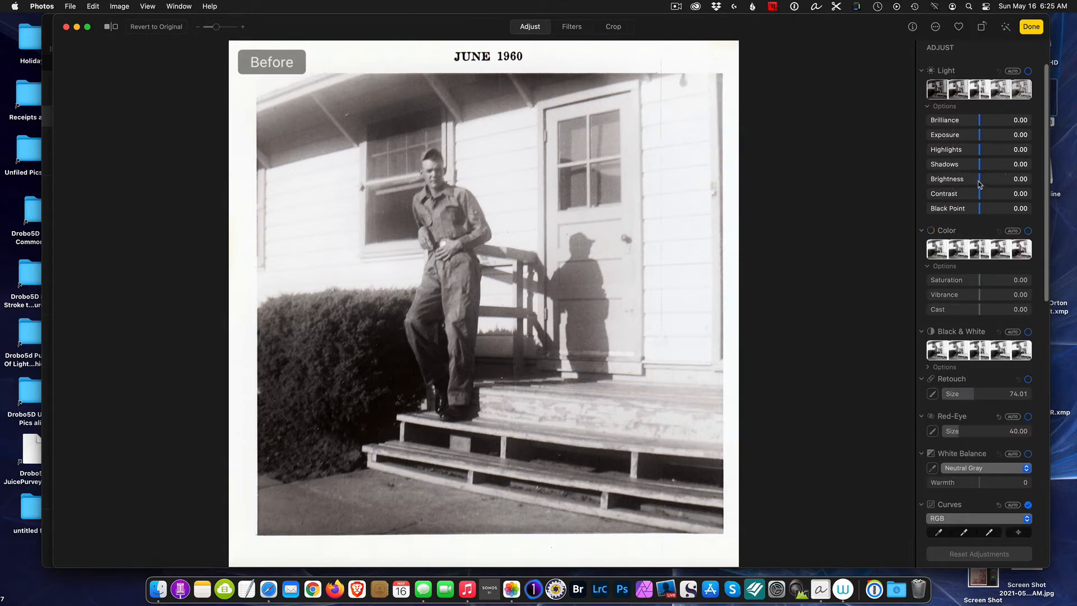
# Lift the photo's Shadows to a subtle 0.16 after testing a stronger setting
pyautogui.moveTo(998, 164); pyautogui.dragTo(1004, 163)
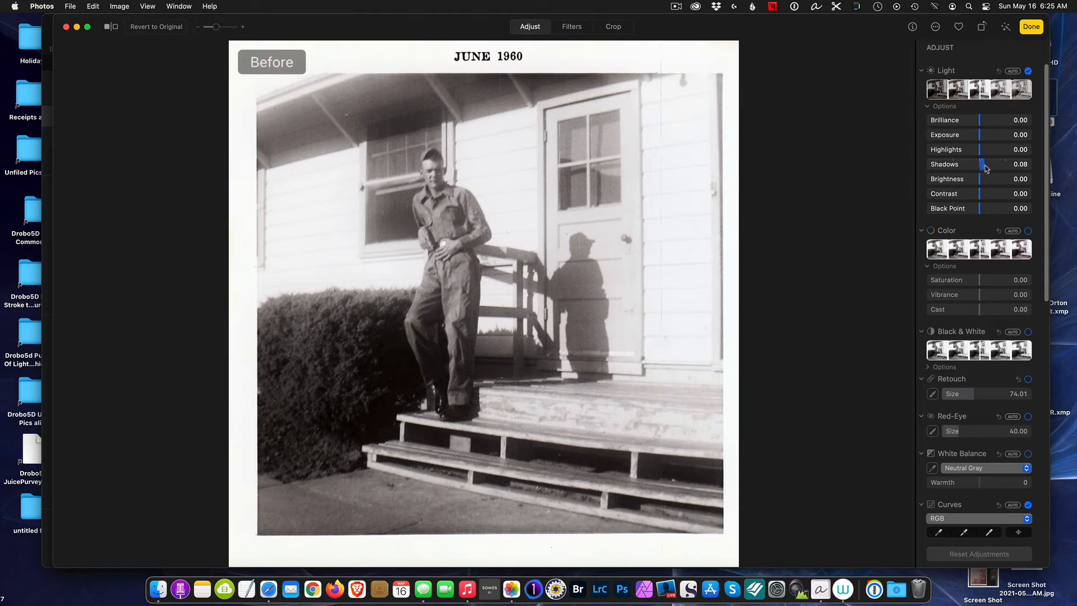
pyautogui.moveTo(985, 163); pyautogui.dragTo(1022, 164)
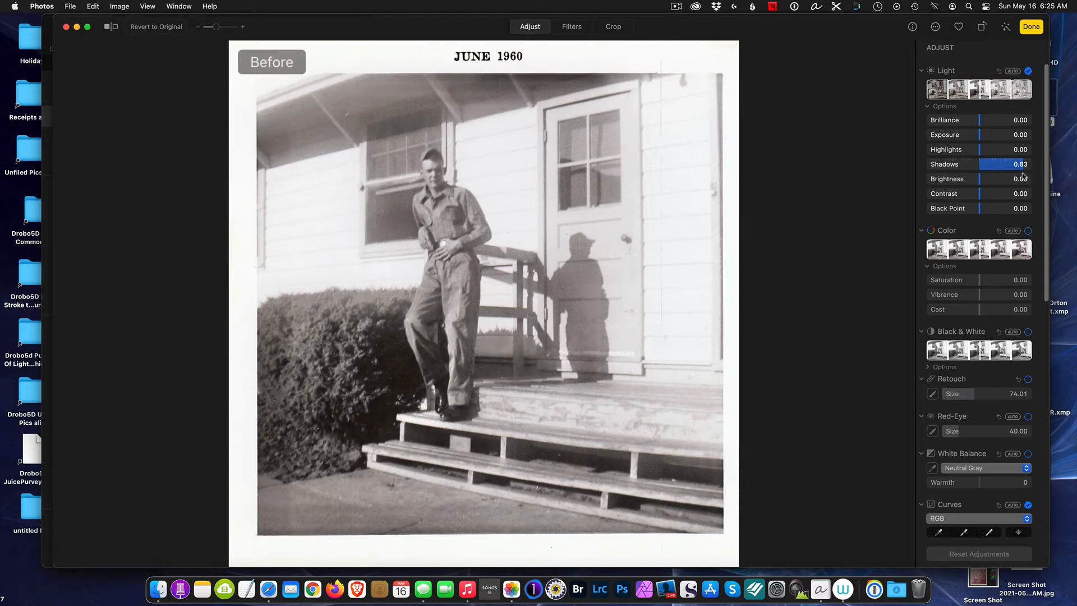
pyautogui.moveTo(1009, 164); pyautogui.dragTo(987, 164)
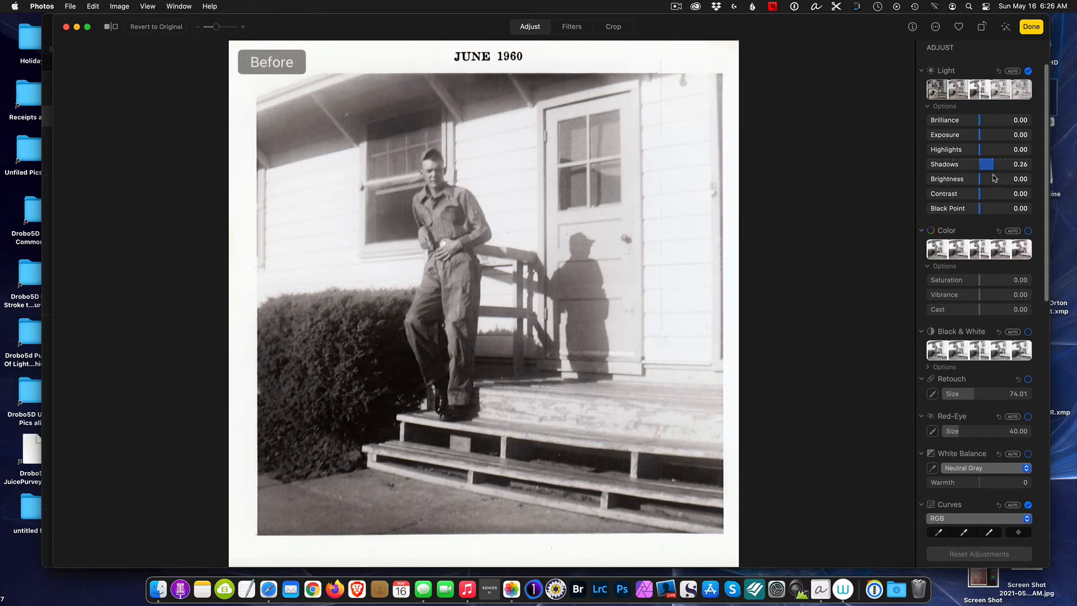
pyautogui.moveTo(987, 164); pyautogui.dragTo(983, 164)
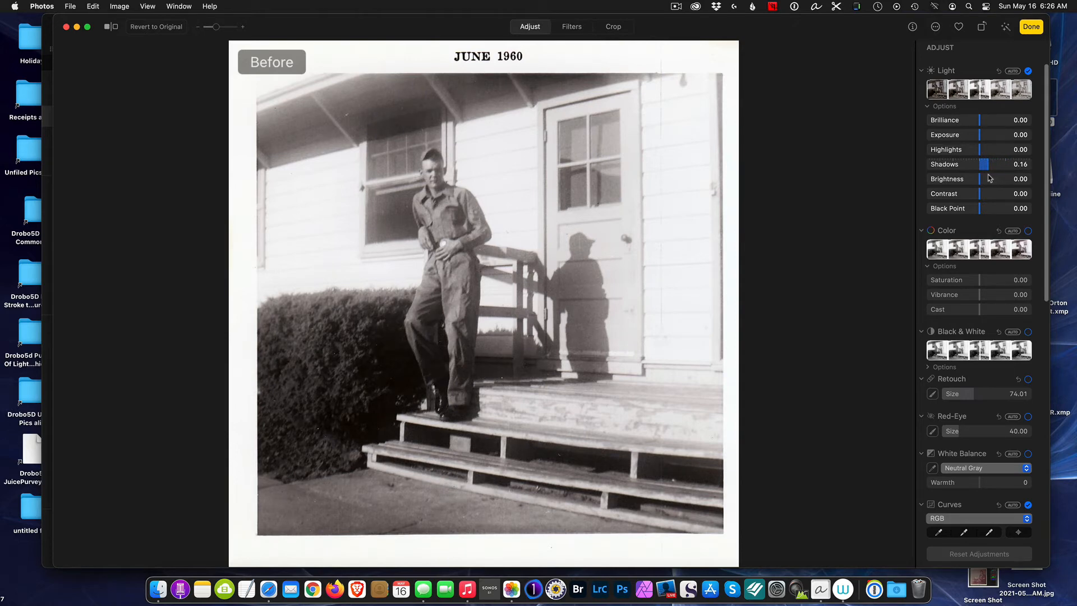
pyautogui.moveTo(988, 206)
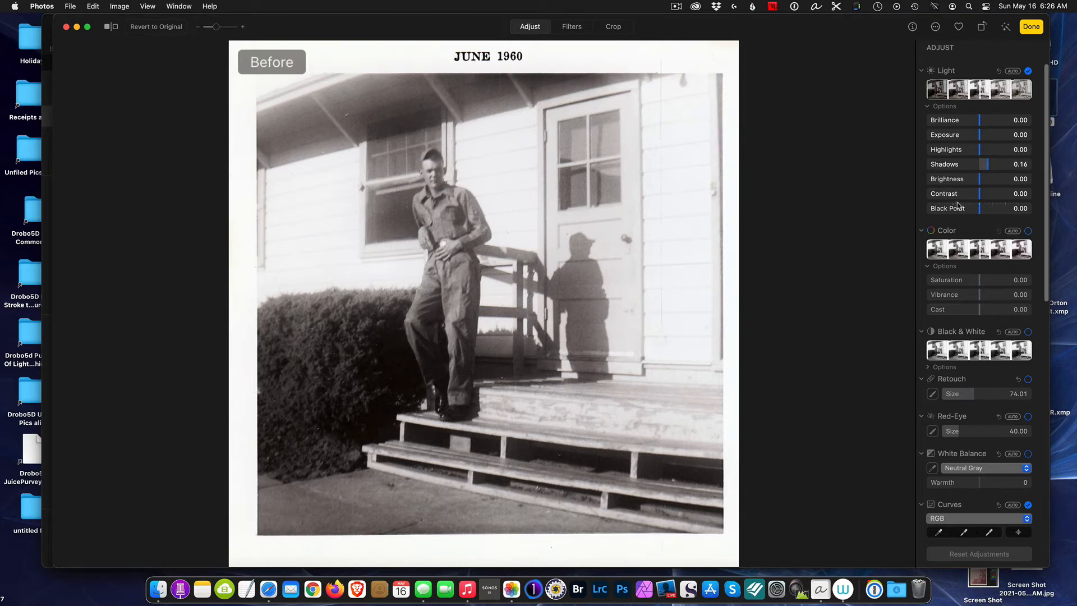
pyautogui.moveTo(981, 195)
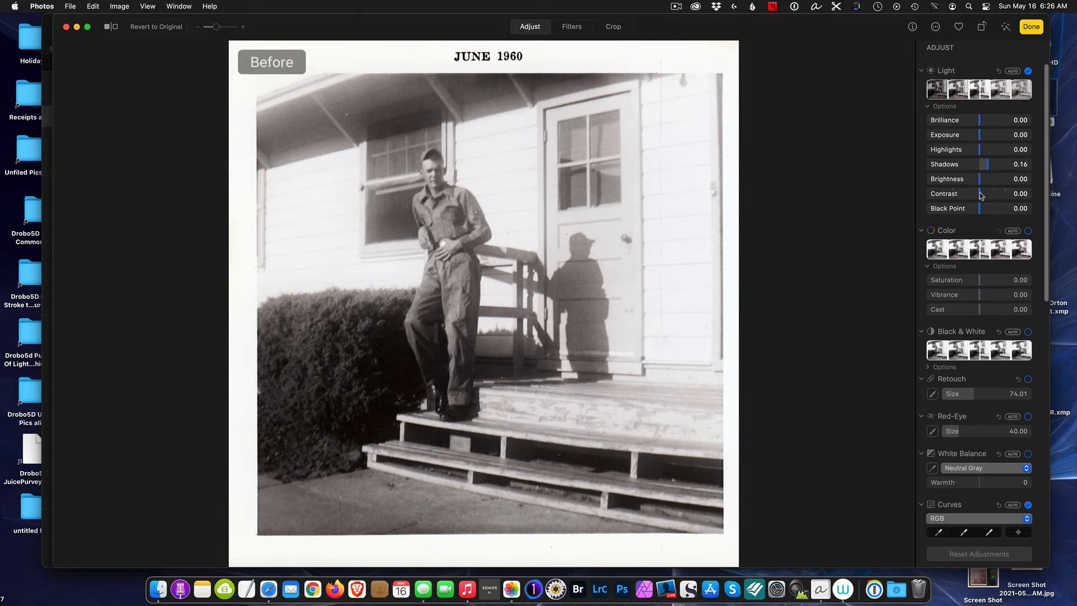
# Raise Contrast to 0.28 after trying a stronger push
pyautogui.moveTo(987, 193); pyautogui.dragTo(1000, 193)
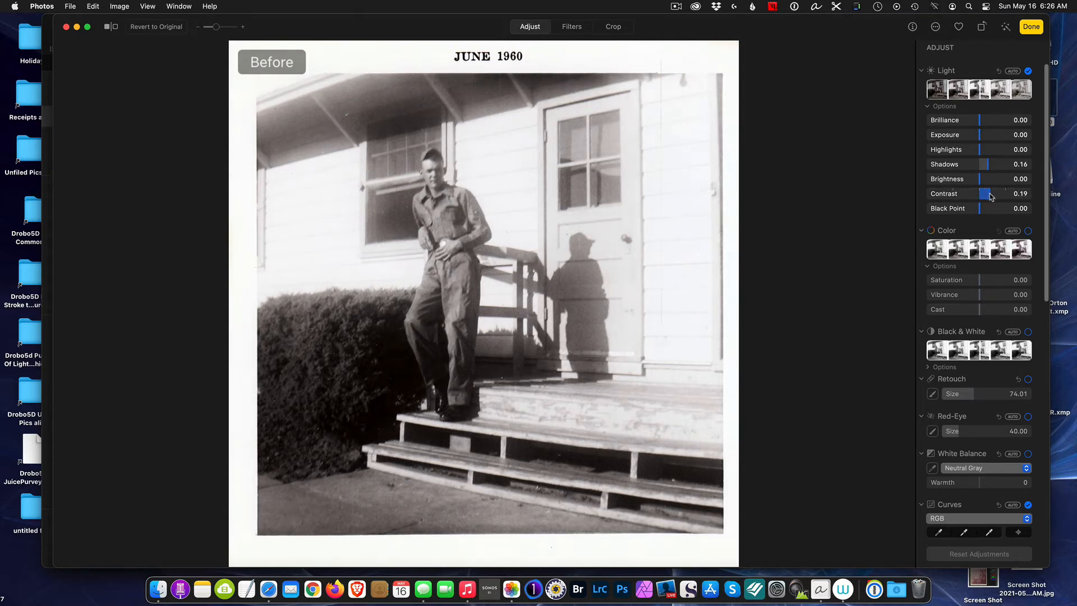
pyautogui.moveTo(991, 193); pyautogui.dragTo(1010, 193)
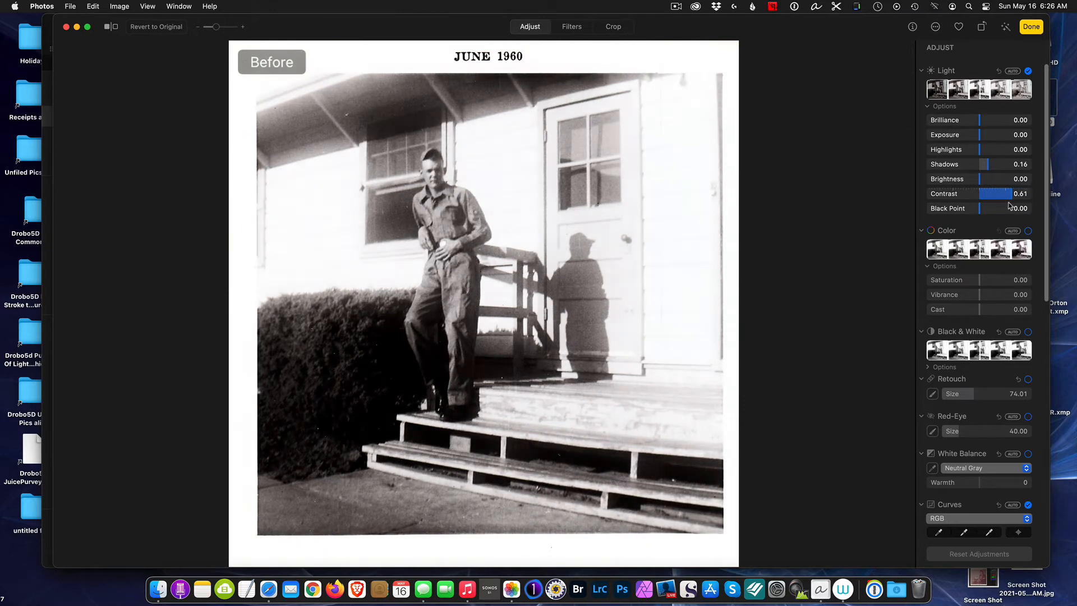
pyautogui.moveTo(1006, 194); pyautogui.dragTo(983, 194)
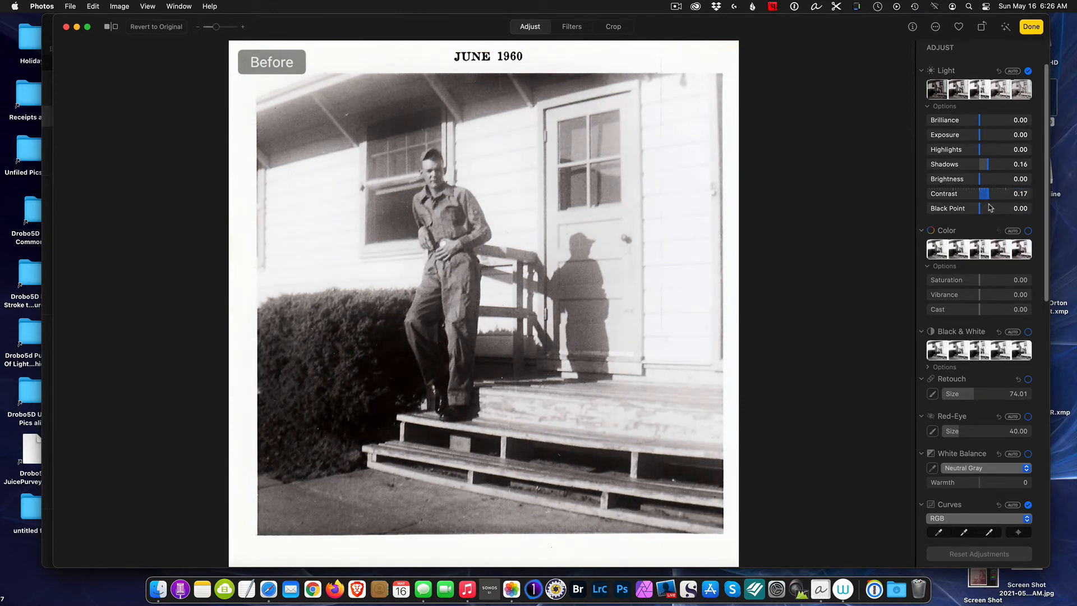
pyautogui.moveTo(983, 193); pyautogui.dragTo(990, 193)
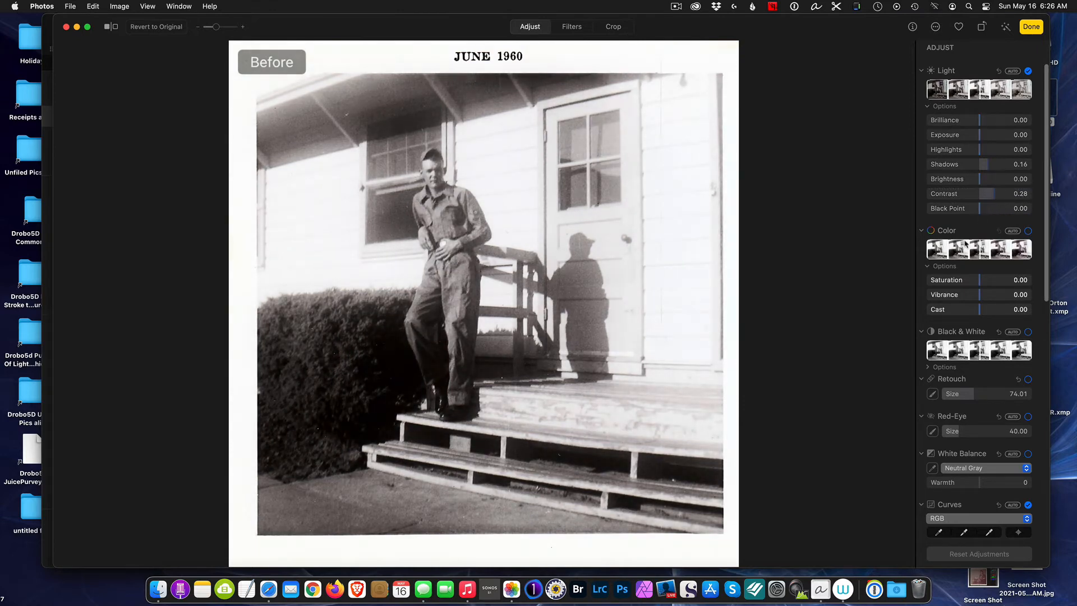
# Set the Black Point to 0.14 after testing and resetting it
pyautogui.moveTo(1002, 209); pyautogui.dragTo(983, 208)
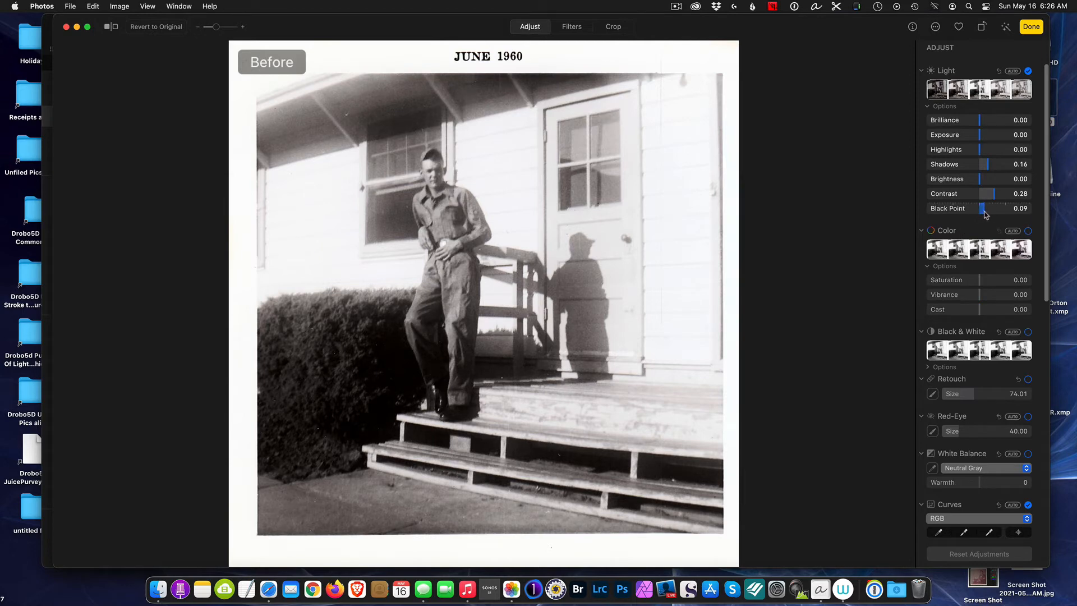
pyautogui.moveTo(984, 208); pyautogui.dragTo(1020, 209)
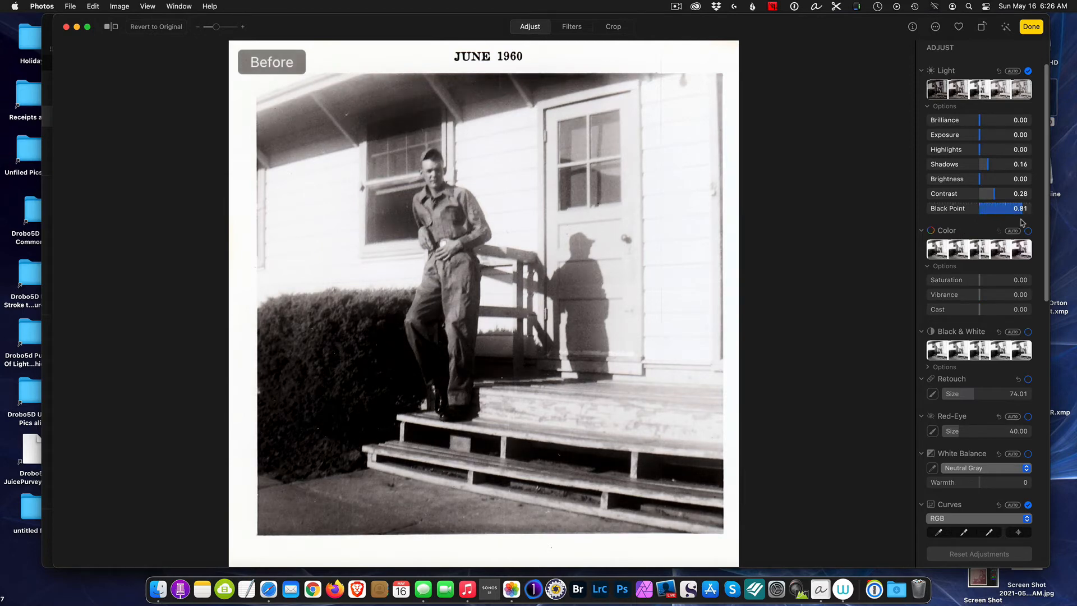
pyautogui.moveTo(1016, 209); pyautogui.dragTo(984, 209)
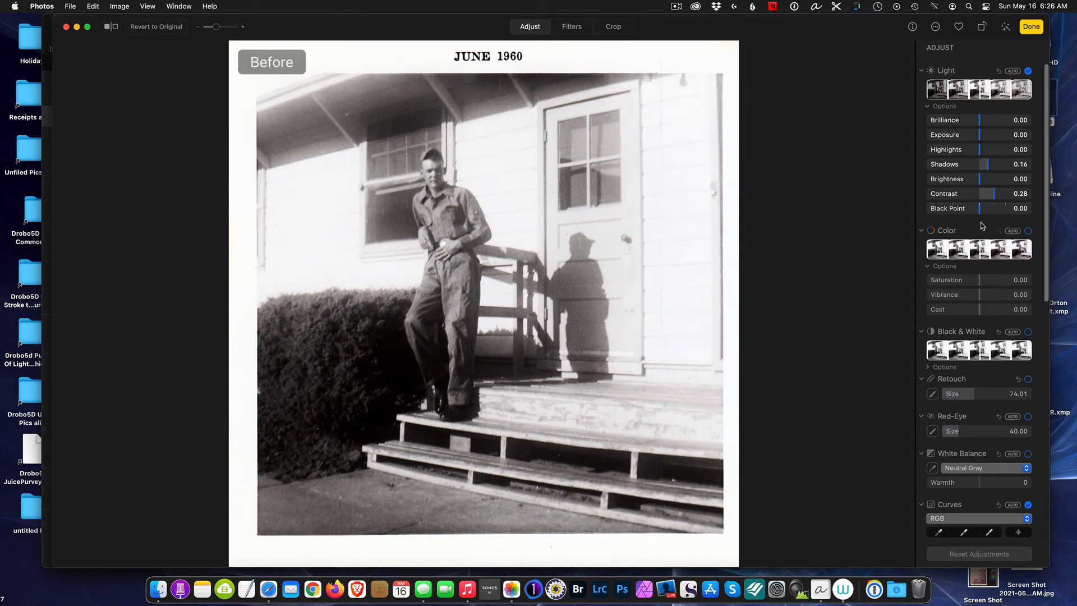
pyautogui.moveTo(981, 209); pyautogui.dragTo(990, 209)
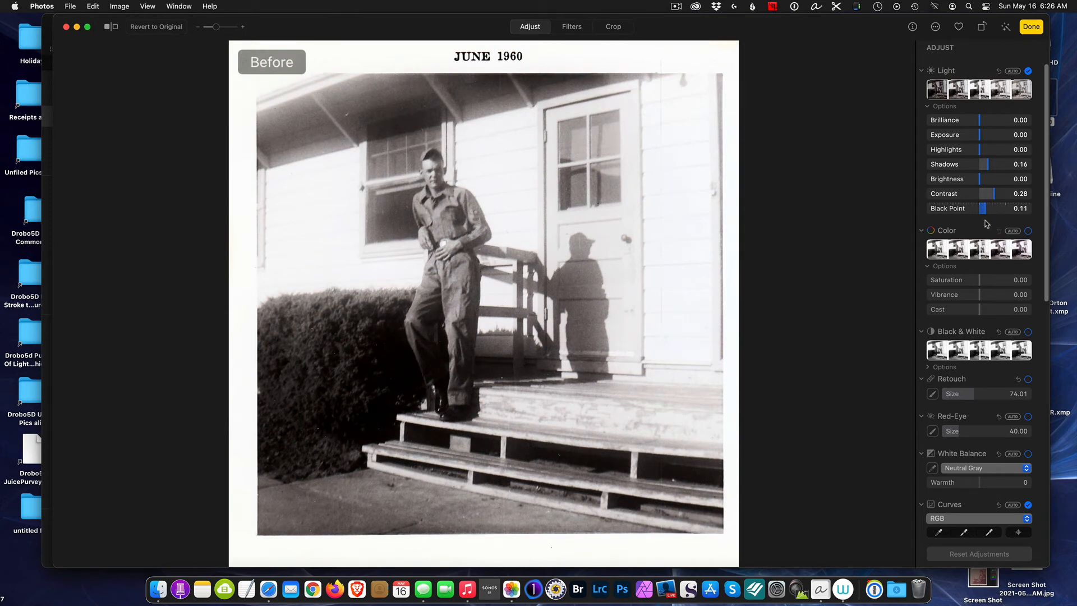
pyautogui.moveTo(984, 209); pyautogui.dragTo(993, 209)
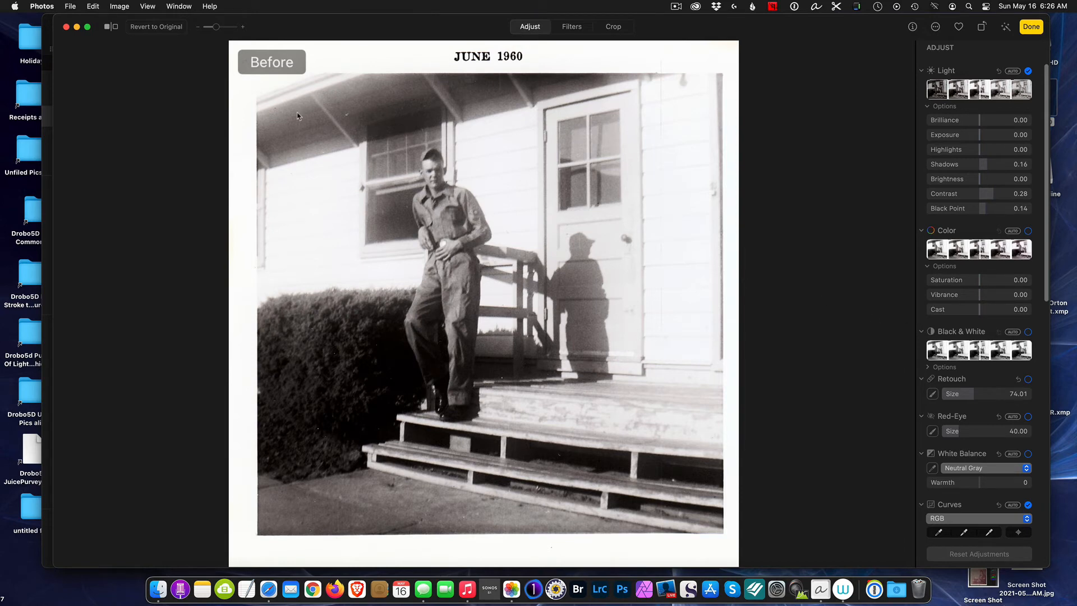
pyautogui.moveTo(148, 32)
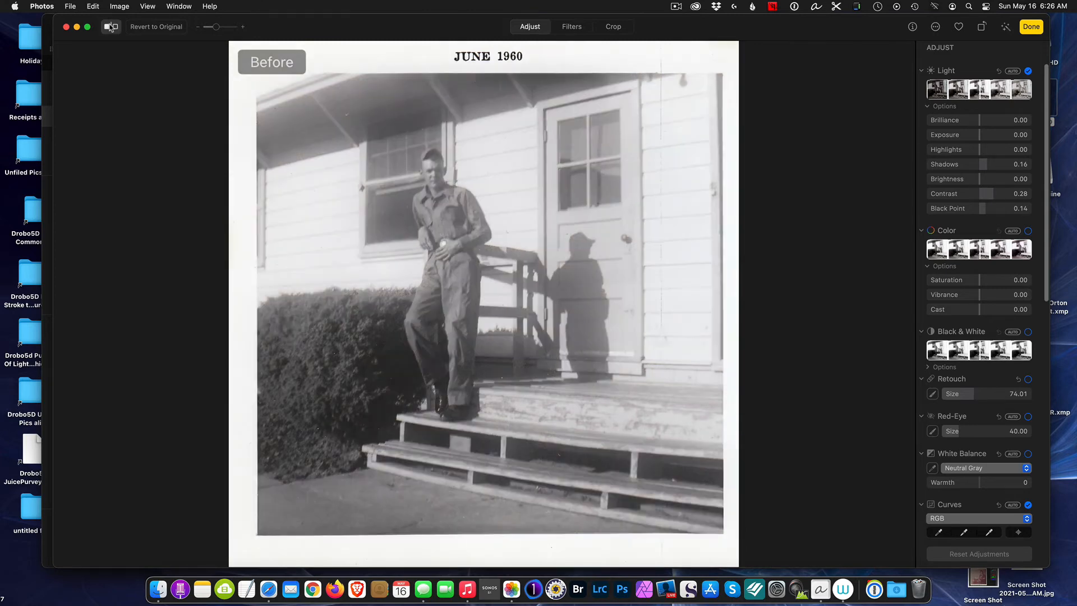
pyautogui.click(108, 26)
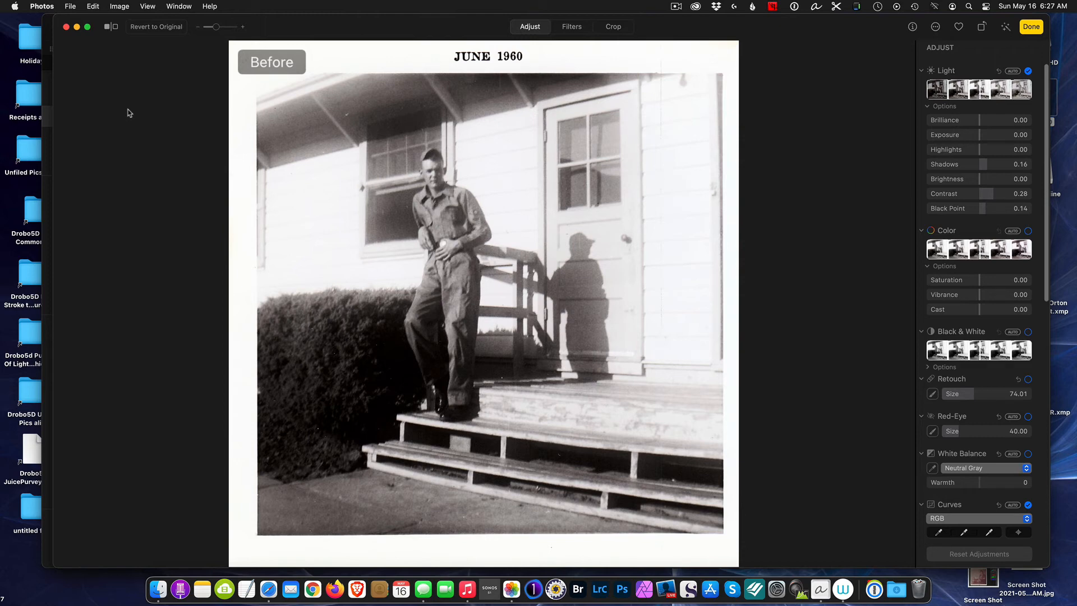
pyautogui.moveTo(129, 65)
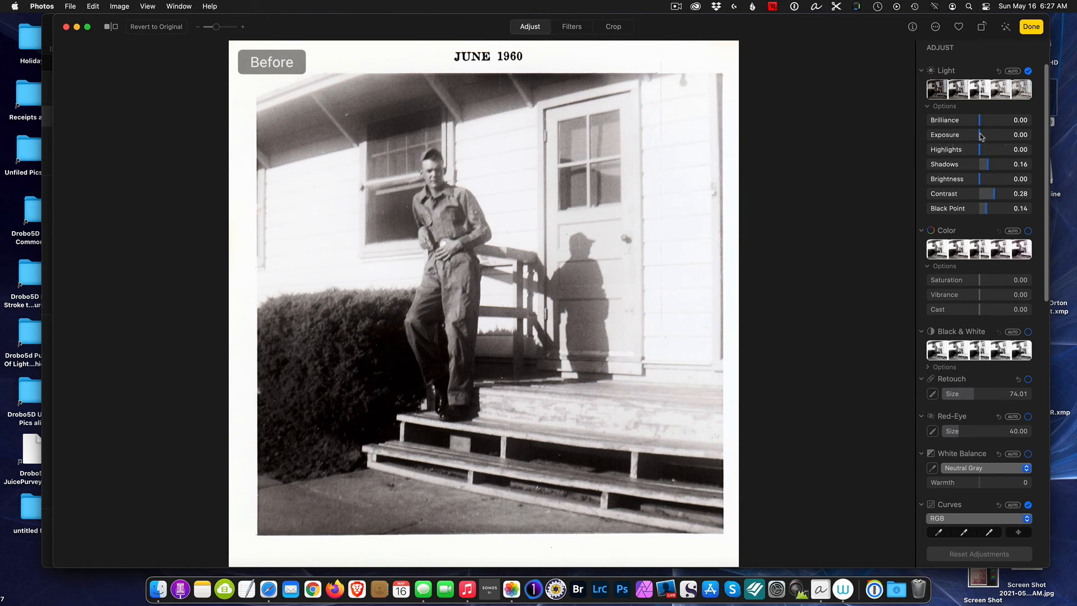
pyautogui.scroll(-3)
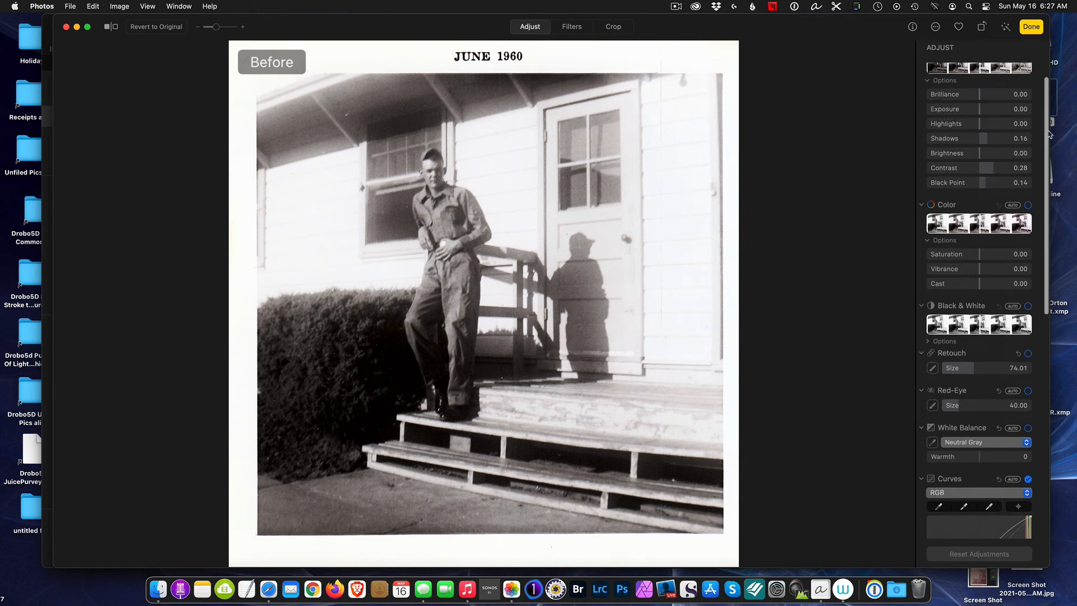
pyautogui.scroll(-3)
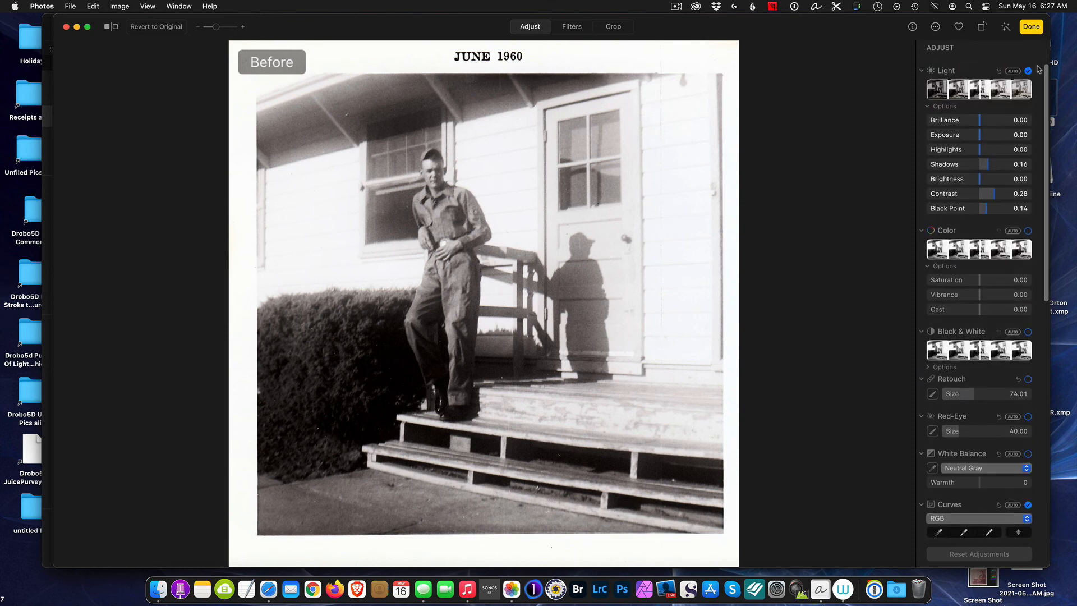
pyautogui.moveTo(835, 146)
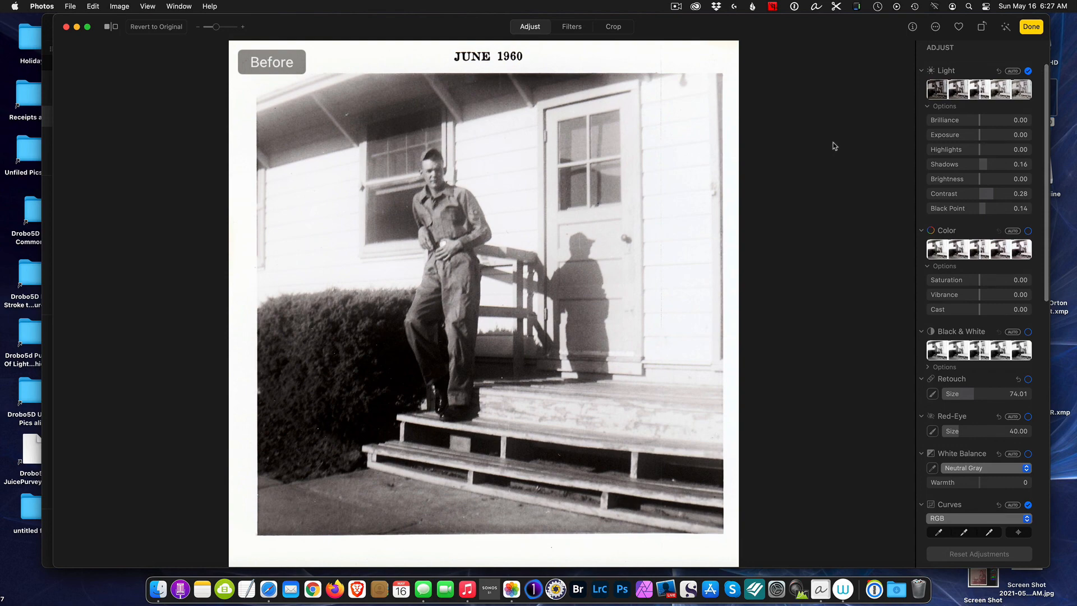